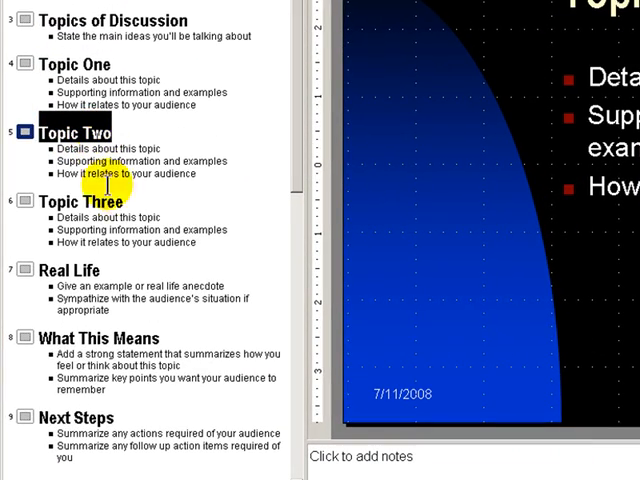
Replace slide 1's title in the Outline pane with 'Keys to a Powerful Presentation'.
left_click(61, 417)
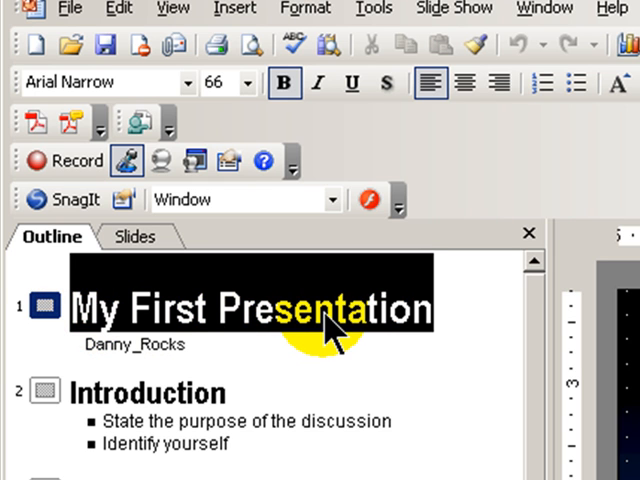
type("Ke")
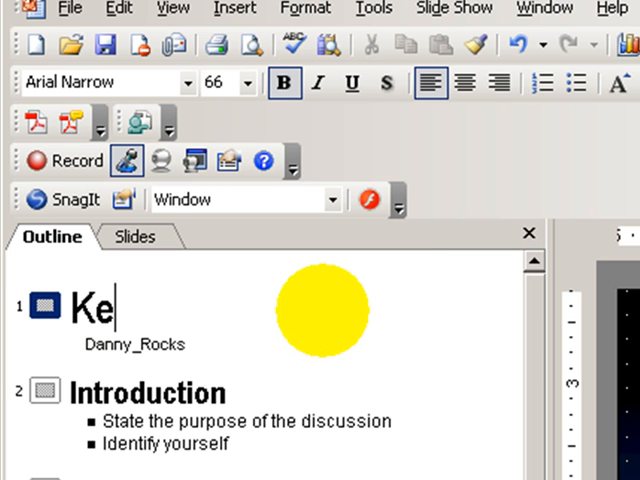
type("ys to a")
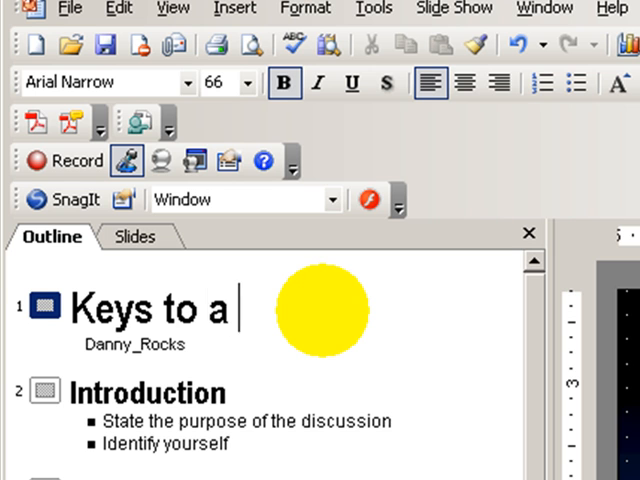
type("Powerfu")
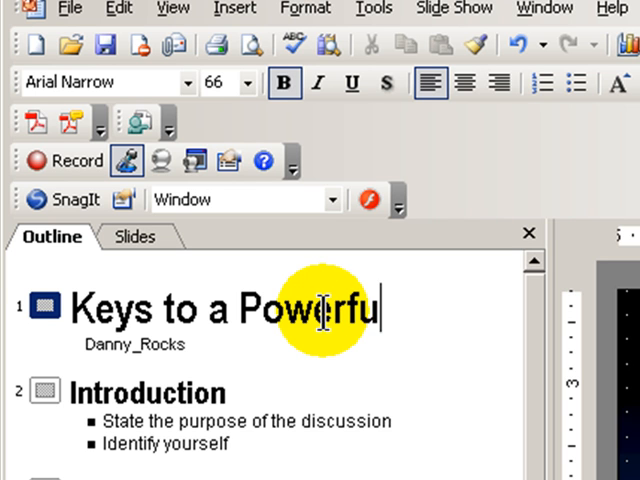
type("l Present")
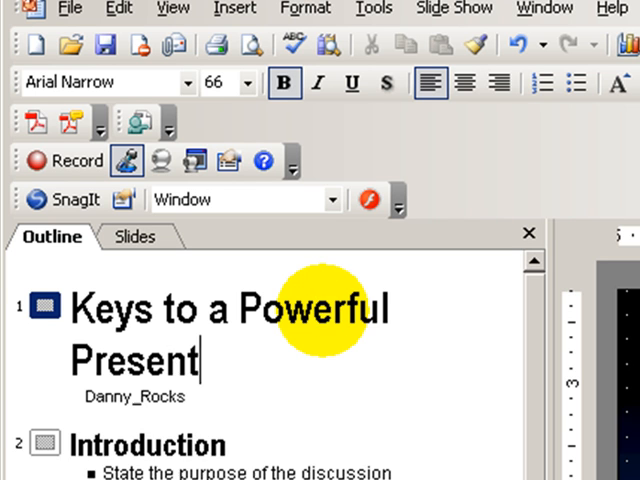
type("ation")
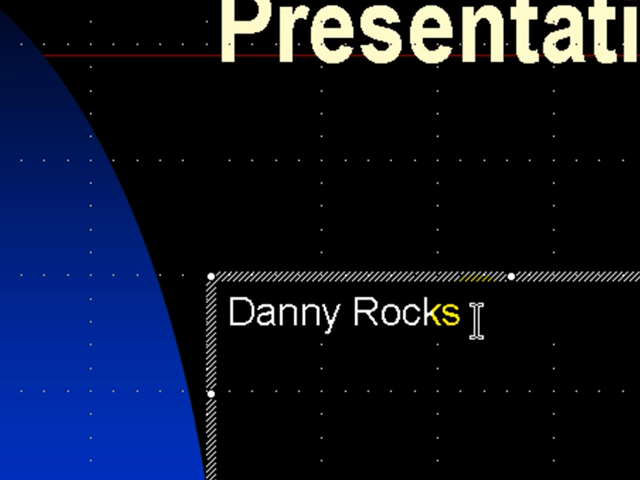
Add 'Catalyst' as a second line under the Danny Rocks subtitle.
type("Cata")
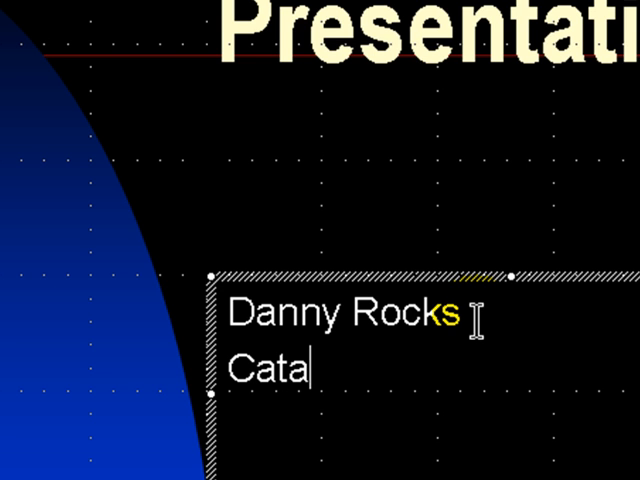
type("lys")
type("Reinf")
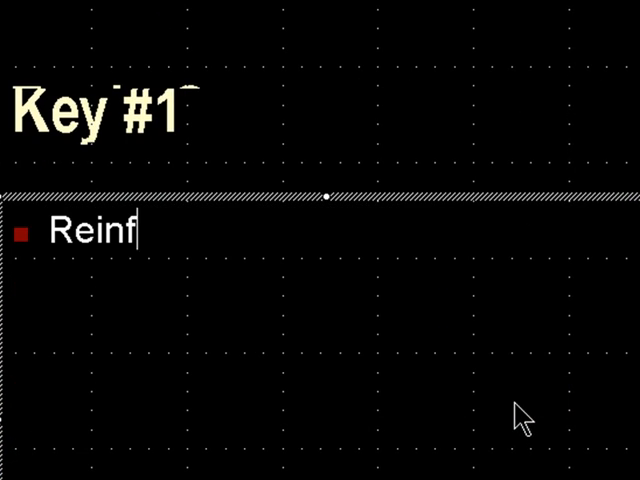
Title slide 4 'Key #1' with the single bullet 'Reinforce NOT repeat'.
type("orce N")
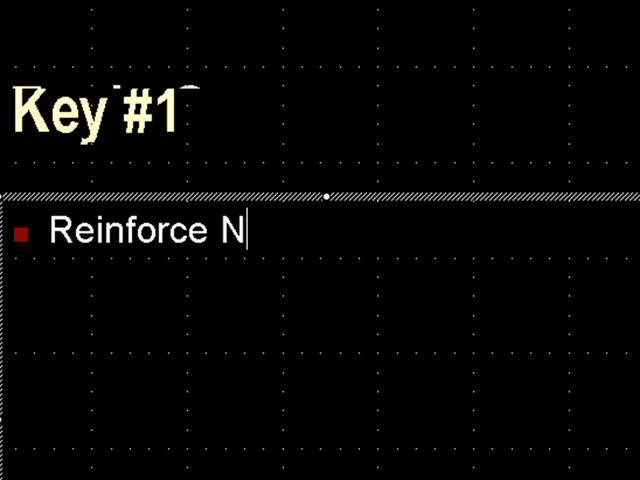
type("OT rep")
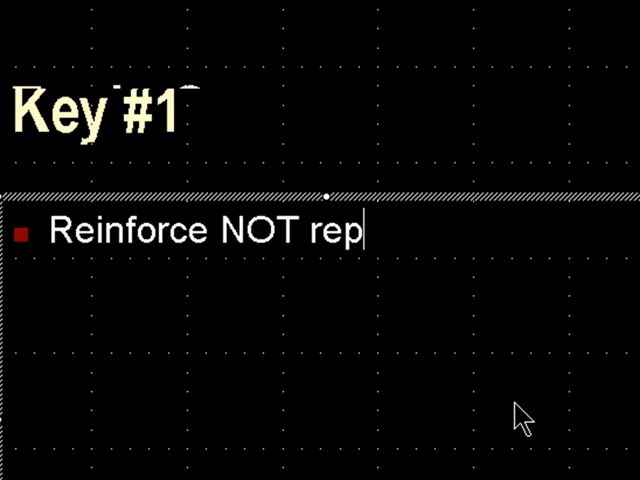
type("eat")
type("Ke")
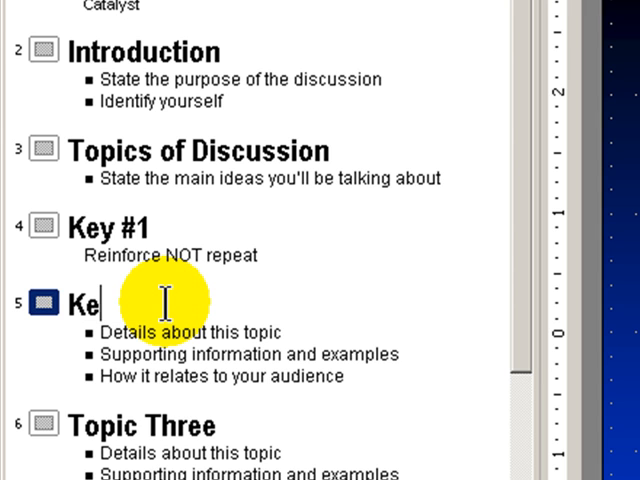
Title slide 5 'Key #2' with the single bullet 'Four-by-four Rule'.
type("y #2")
left_click(252, 332)
type("Fo")
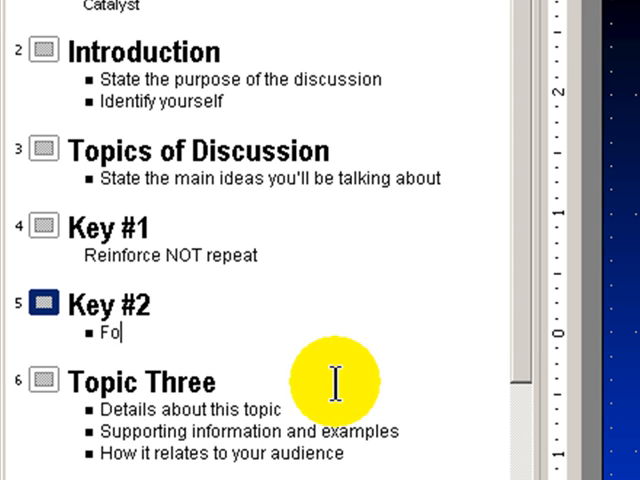
type("ur-by")
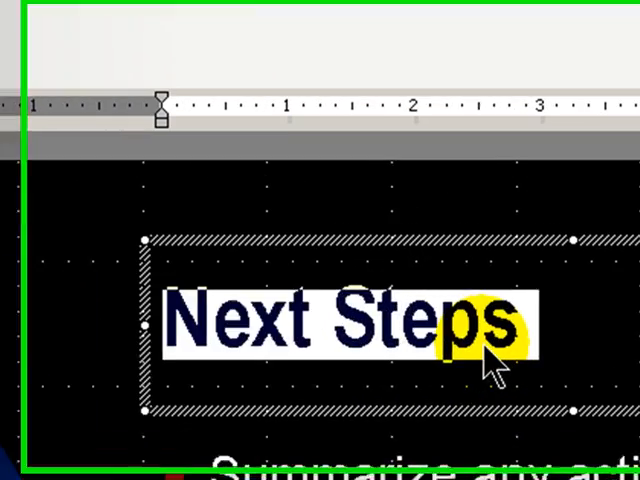
Duplicate the Next Steps slide and title the copy 'Additional Information'.
type("Additional Information")
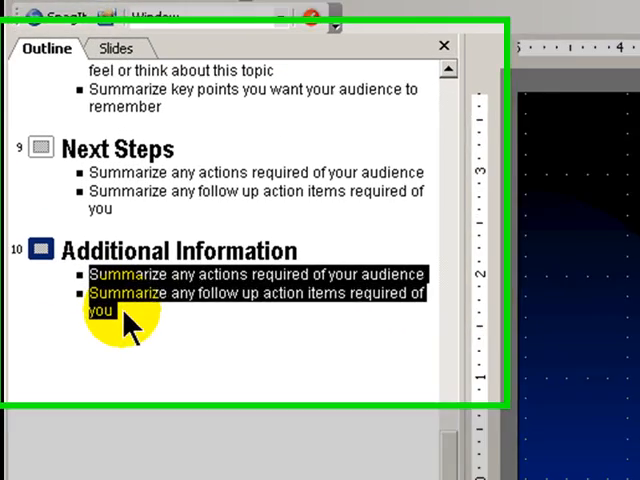
type("www.the")
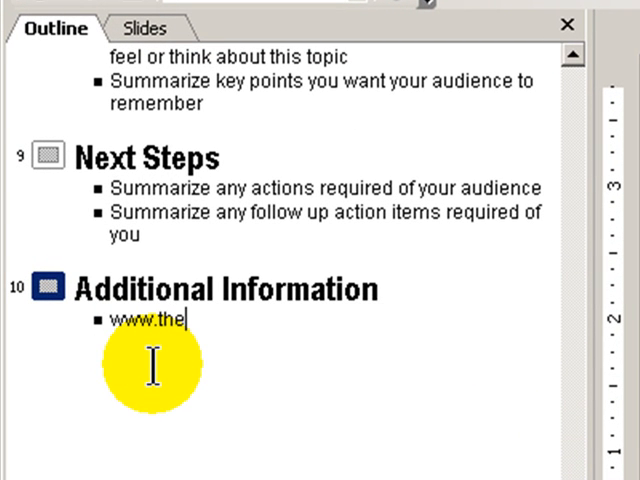
type("companyro")
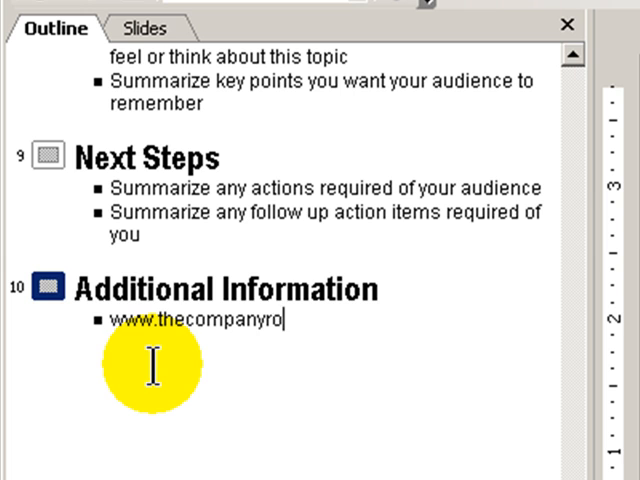
type("cks.com")
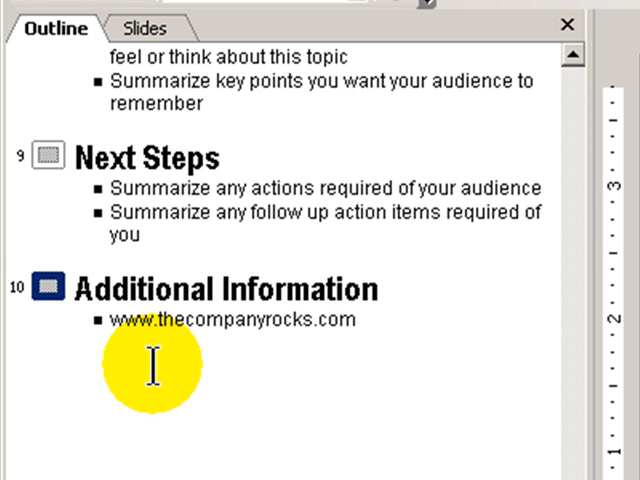
type("/powerpoints")
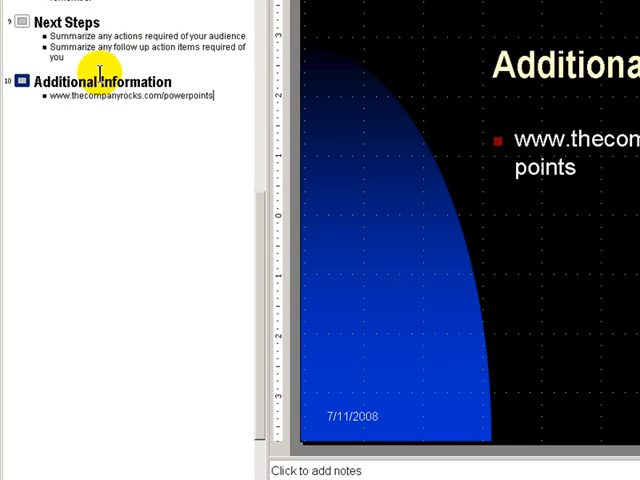
mouse_move(268, 160)
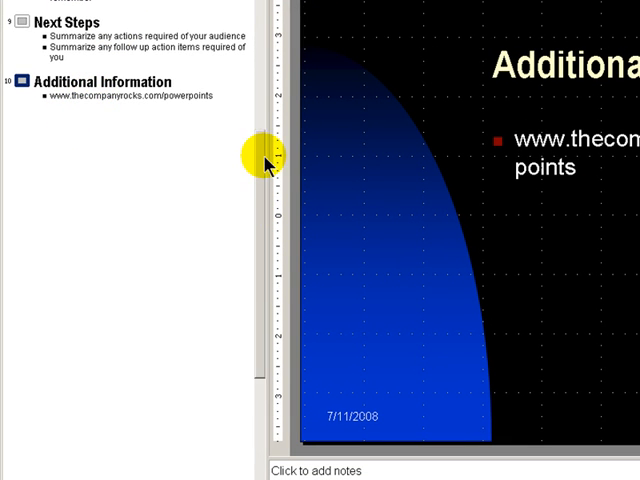
scroll("up", 3)
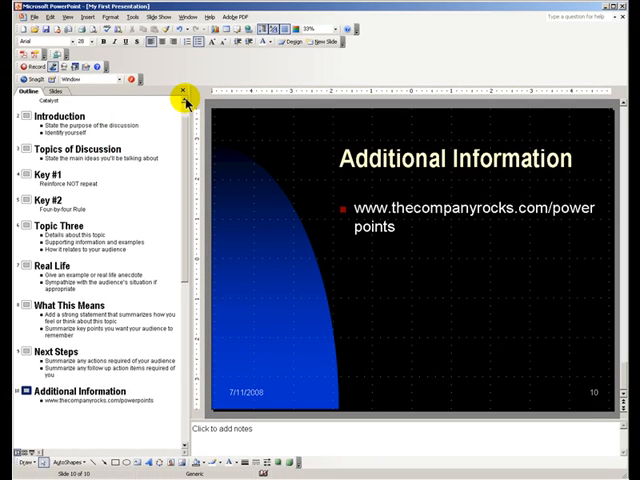
scroll("up", 3)
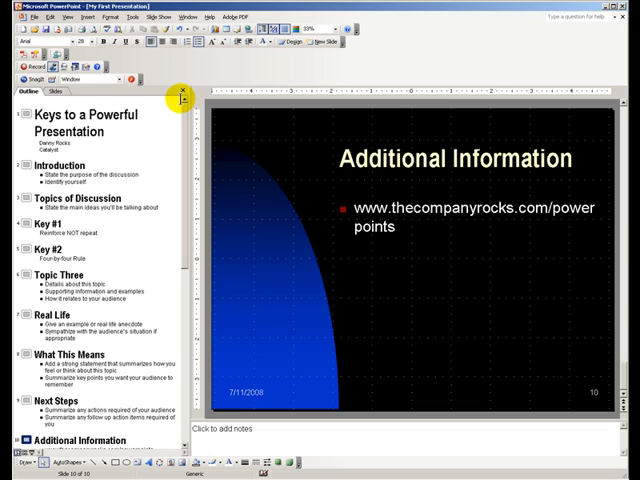